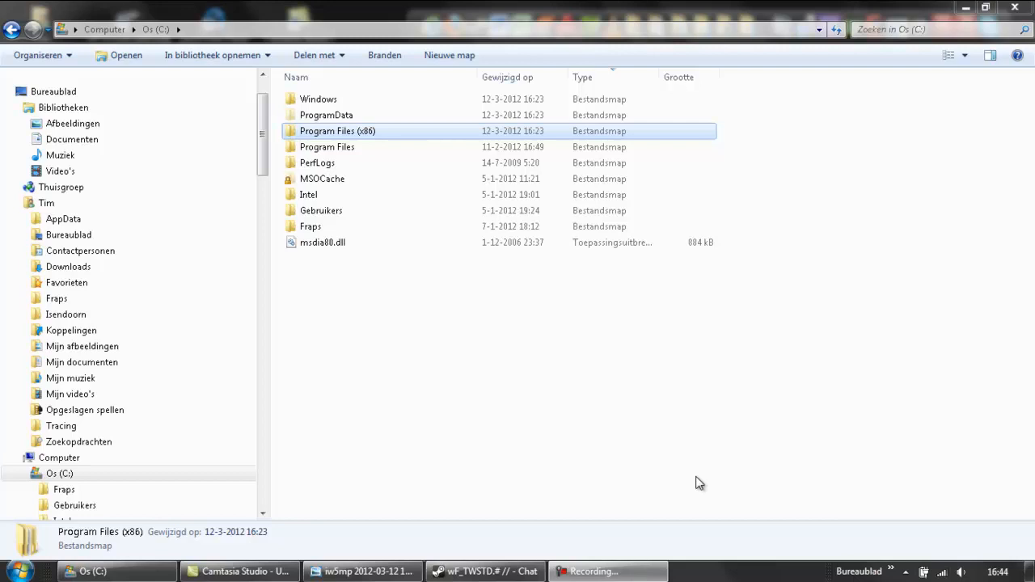
{"action": "mouse_move", "coordinate": [696, 465]}
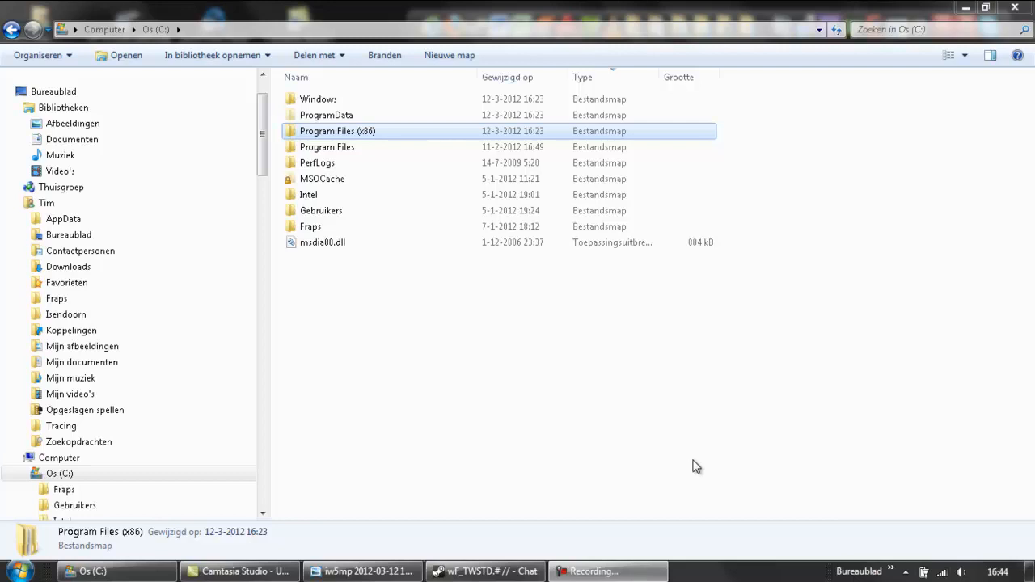
{"action": "mouse_move", "coordinate": [291, 418]}
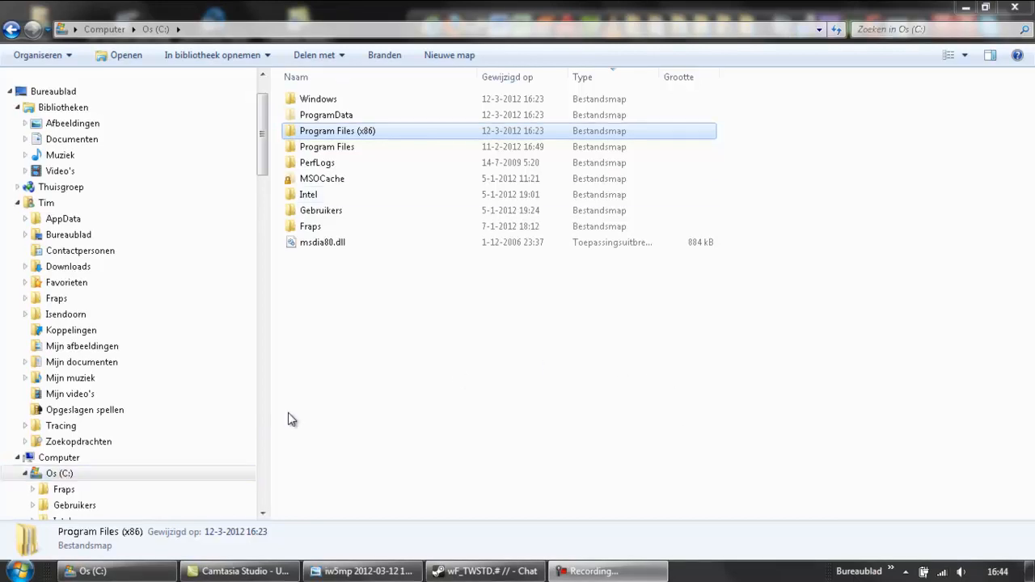
Step: Navigate from Program Files (x86) through Steam to the call of duty modern warfare 3 folder
{"action": "double_click", "coordinate": [337, 130]}
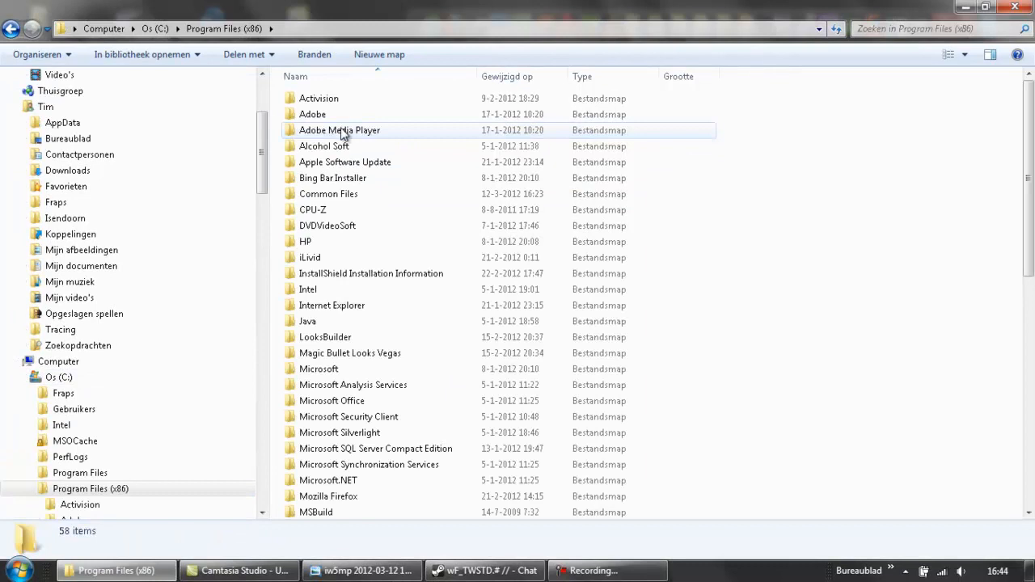
{"action": "scroll", "scroll_direction": "down", "scroll_amount": 3}
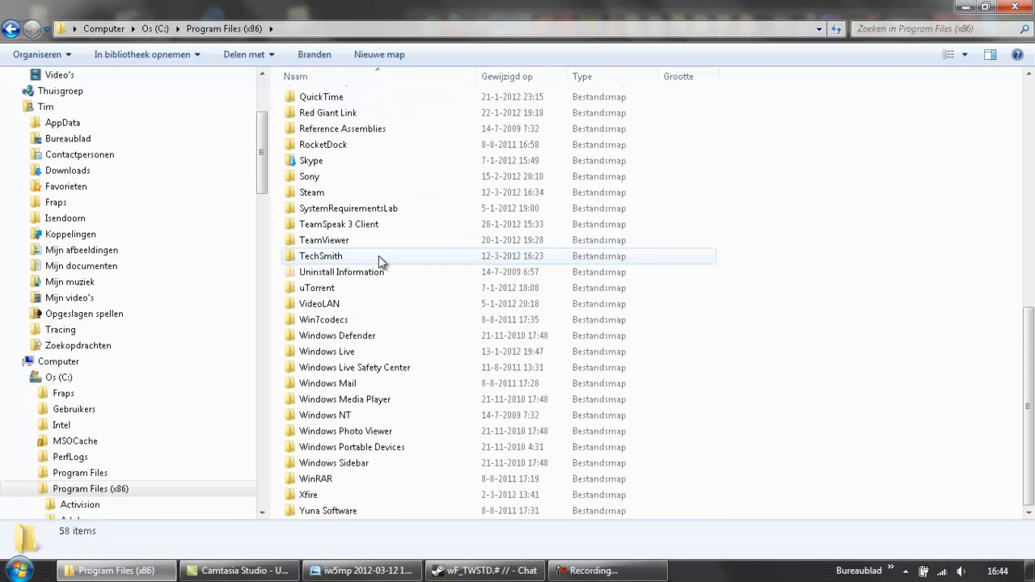
{"action": "double_click", "coordinate": [311, 192]}
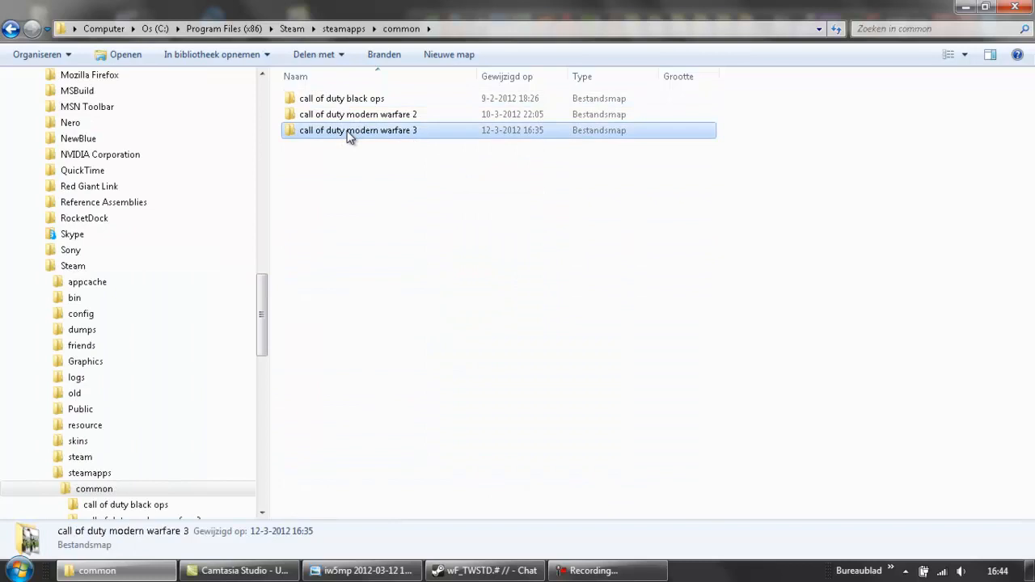
{"action": "double_click", "coordinate": [358, 130]}
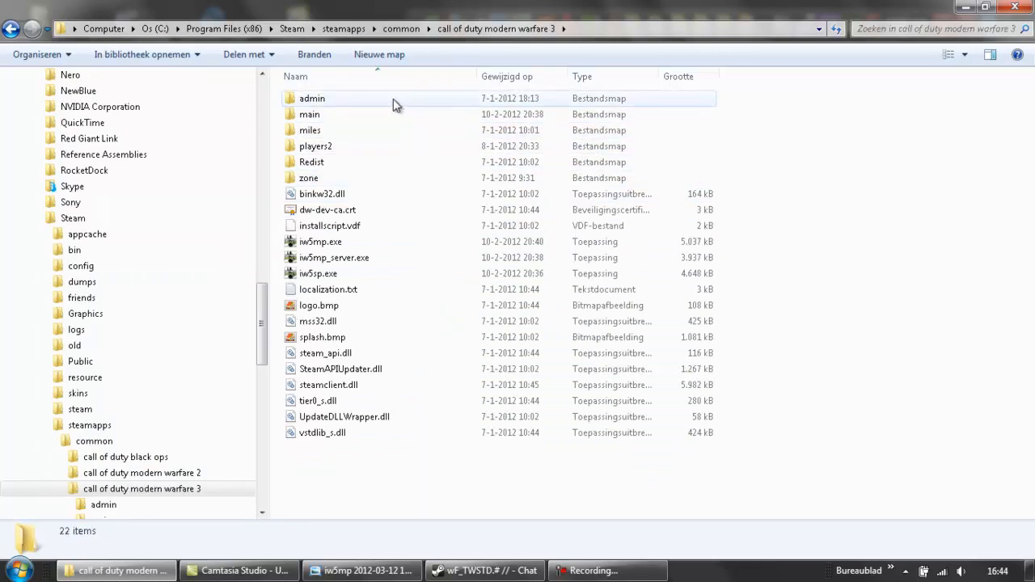
{"action": "mouse_move", "coordinate": [325, 352]}
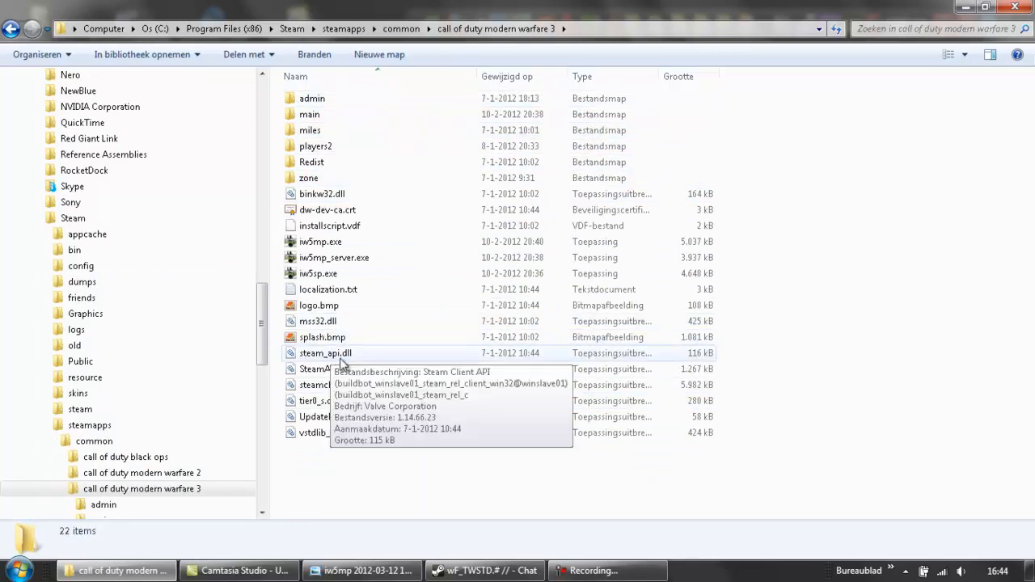
{"action": "mouse_move", "coordinate": [324, 114]}
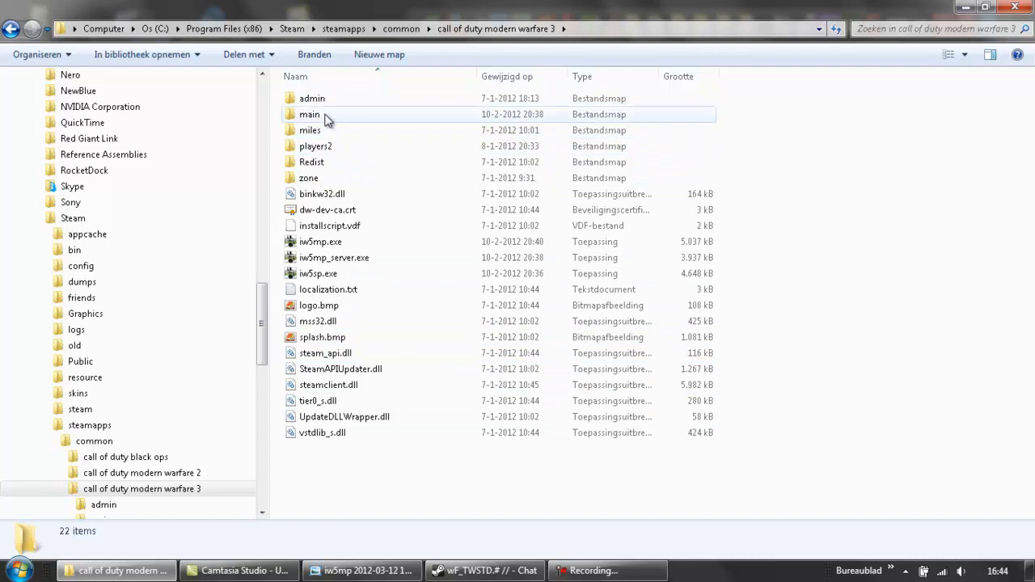
Step: Filter main\demo to files modified 10 March 2012 and select x0389_4f5b76a8.demo
{"action": "double_click", "coordinate": [310, 114]}
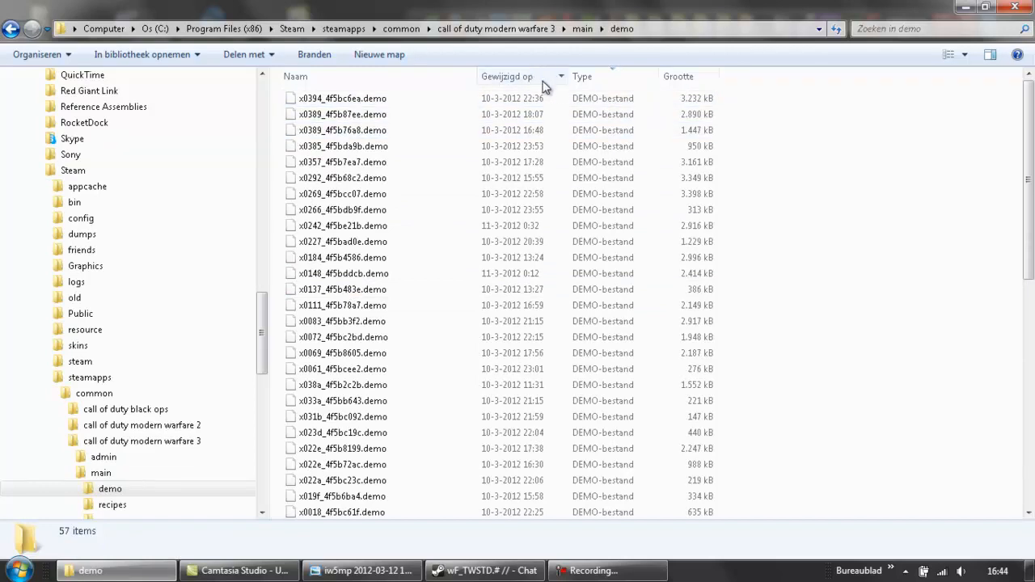
{"action": "left_click", "coordinate": [561, 76]}
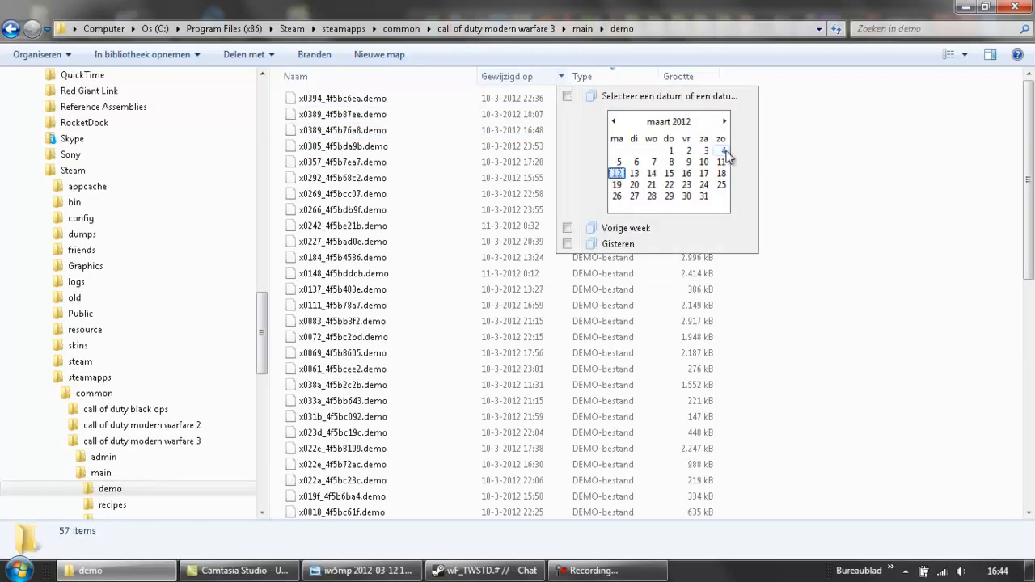
{"action": "left_click", "coordinate": [703, 162]}
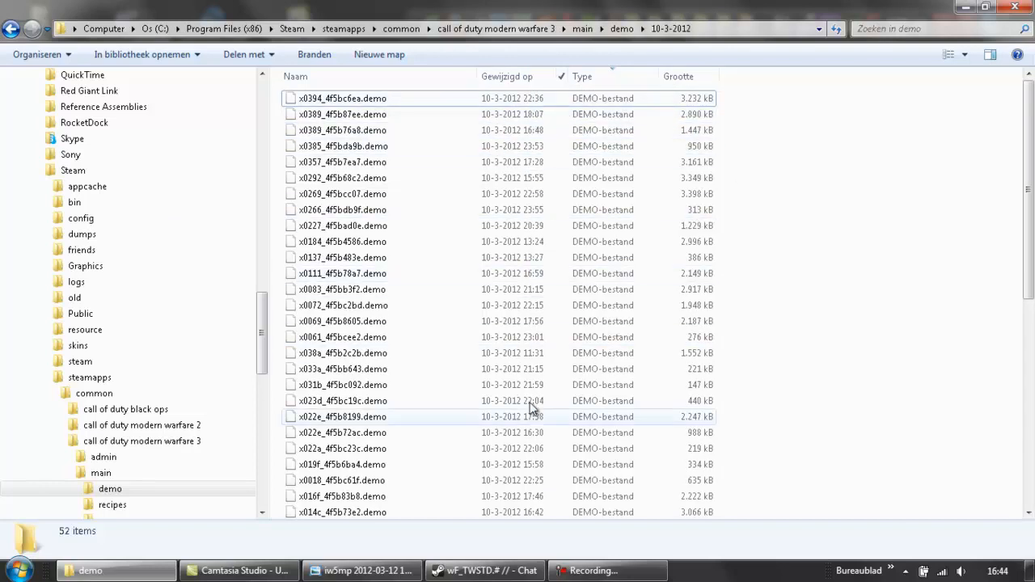
{"action": "mouse_move", "coordinate": [501, 194]}
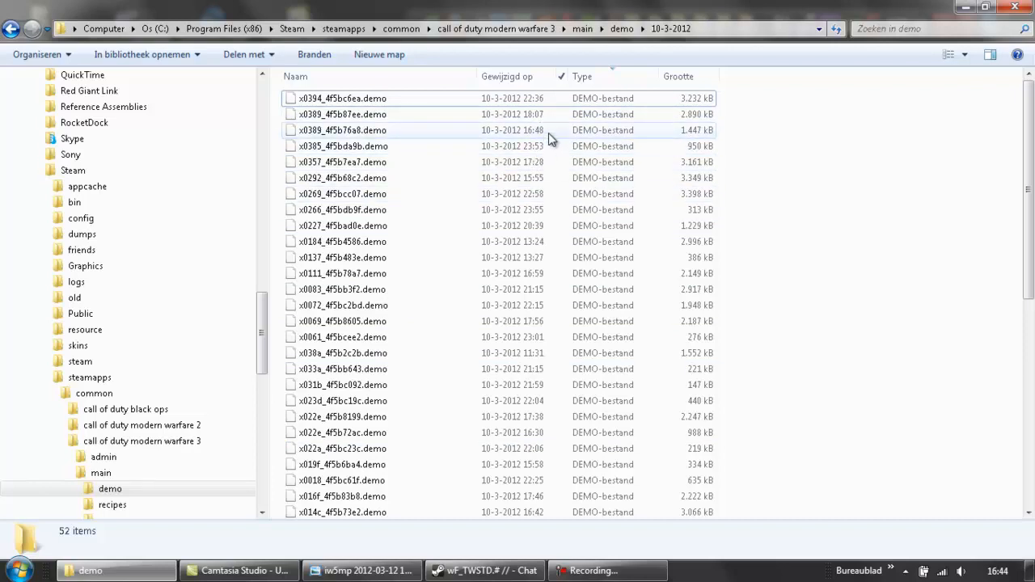
{"action": "mouse_move", "coordinate": [531, 138]}
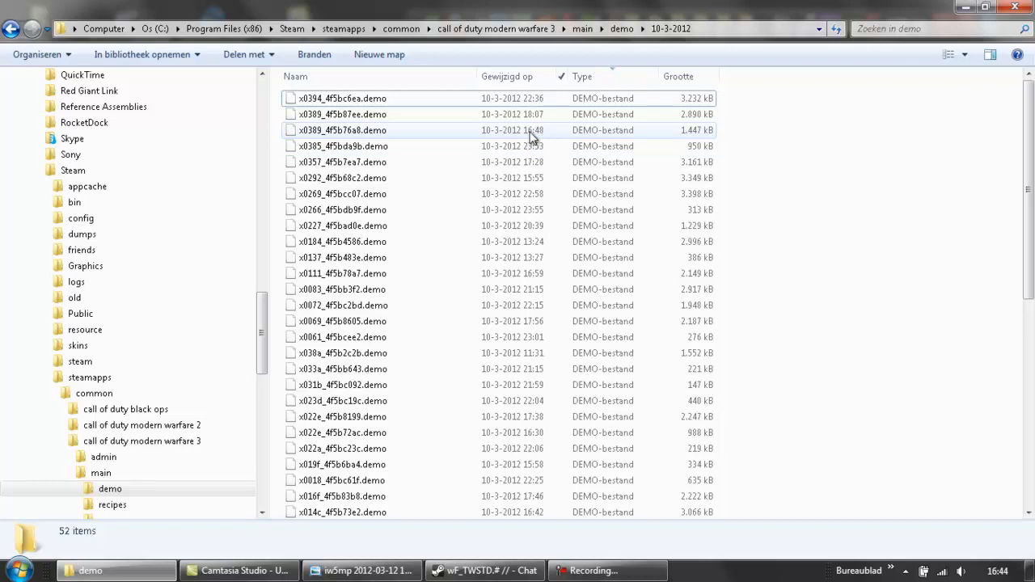
{"action": "left_click", "coordinate": [342, 130]}
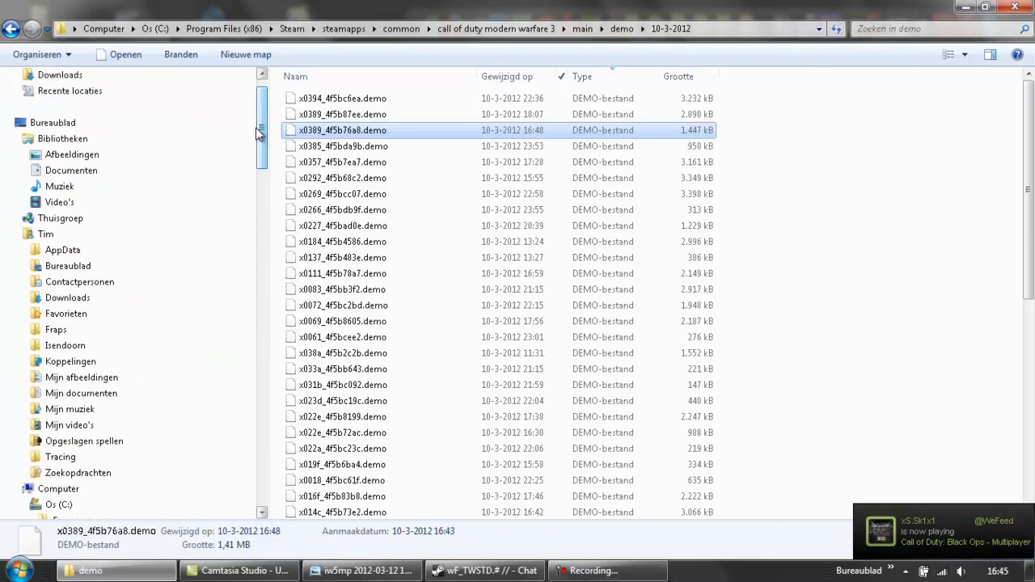
Step: Copy x0389_4f5b76a8.demo into Fraps and prefix its name with '100 man feed'
{"action": "left_click_drag", "start_coordinate": [342, 130], "coordinate": [166, 329]}
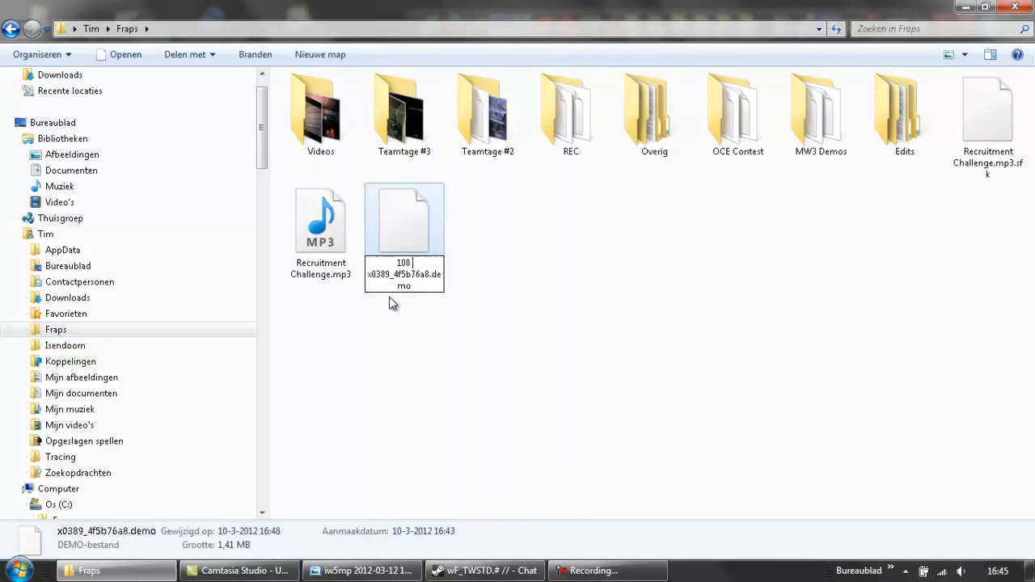
{"action": "type", "text": "man feed"}
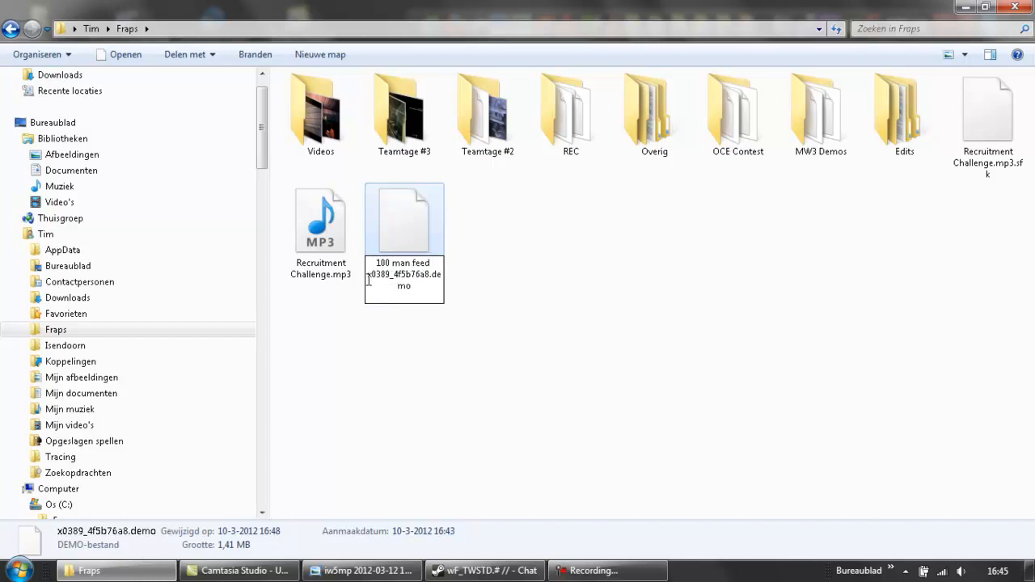
{"action": "double_click", "coordinate": [403, 279]}
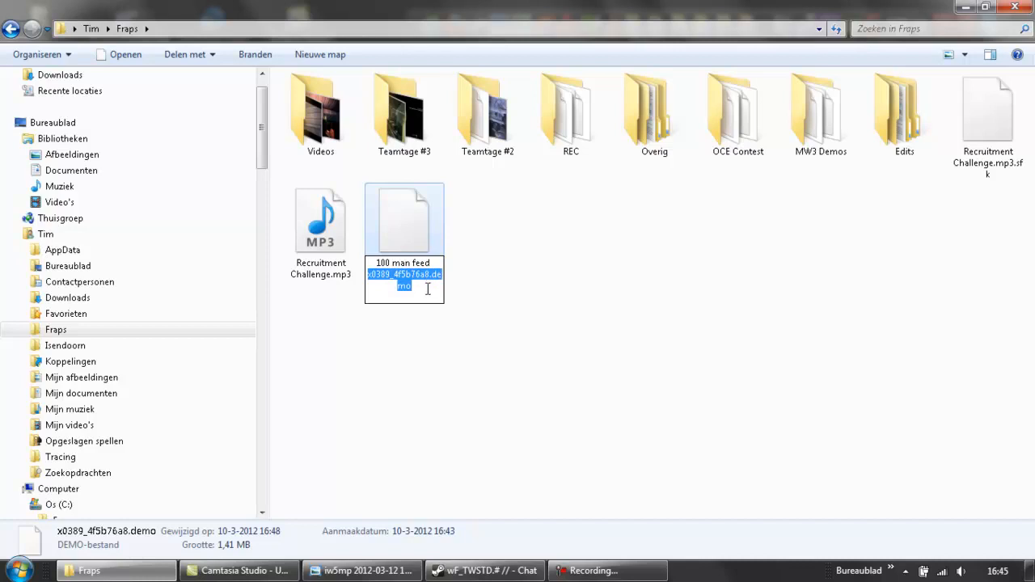
{"action": "mouse_move", "coordinate": [479, 297]}
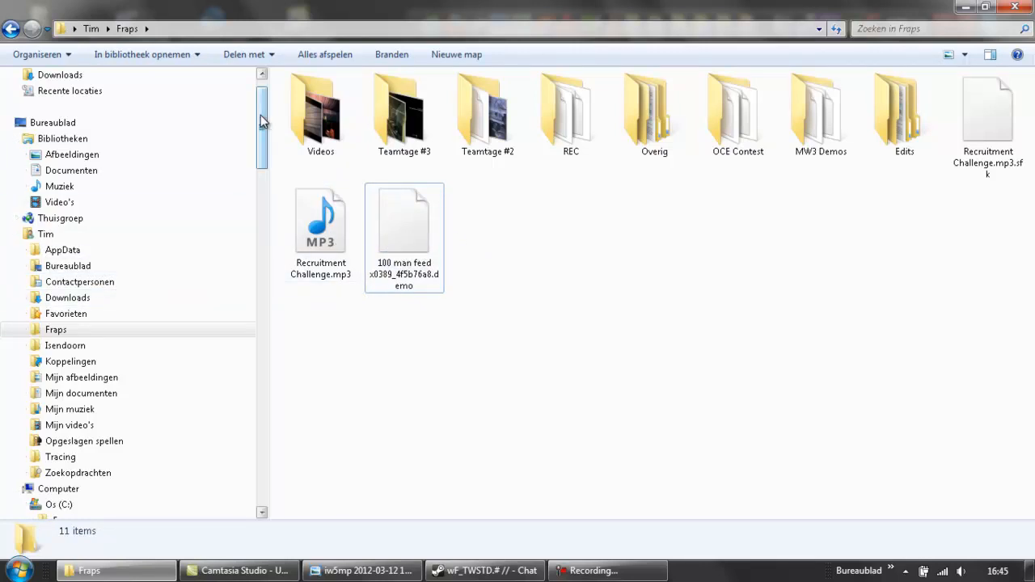
Step: Drag the renamed 100 man feed demo from Fraps onto the game's demo folder in the navigation pane
{"action": "scroll", "scroll_direction": "down", "scroll_amount": 3}
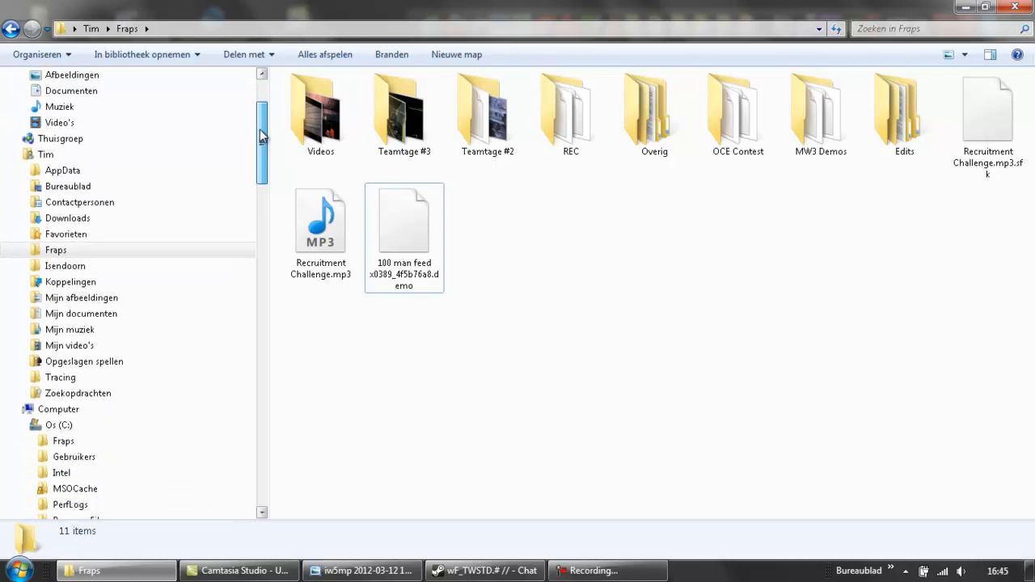
{"action": "scroll", "scroll_direction": "down", "scroll_amount": 3}
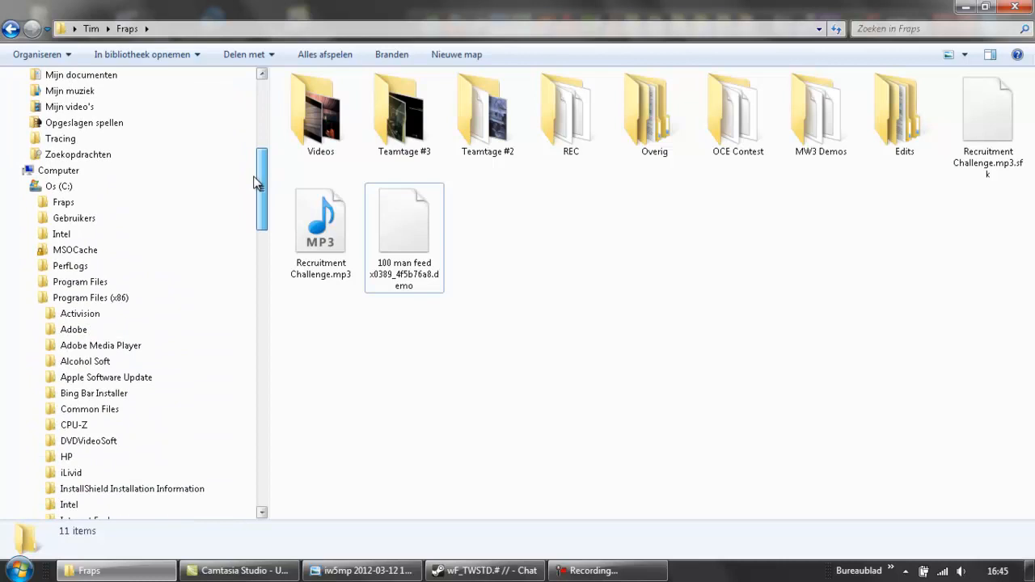
{"action": "scroll", "scroll_direction": "down", "scroll_amount": 3}
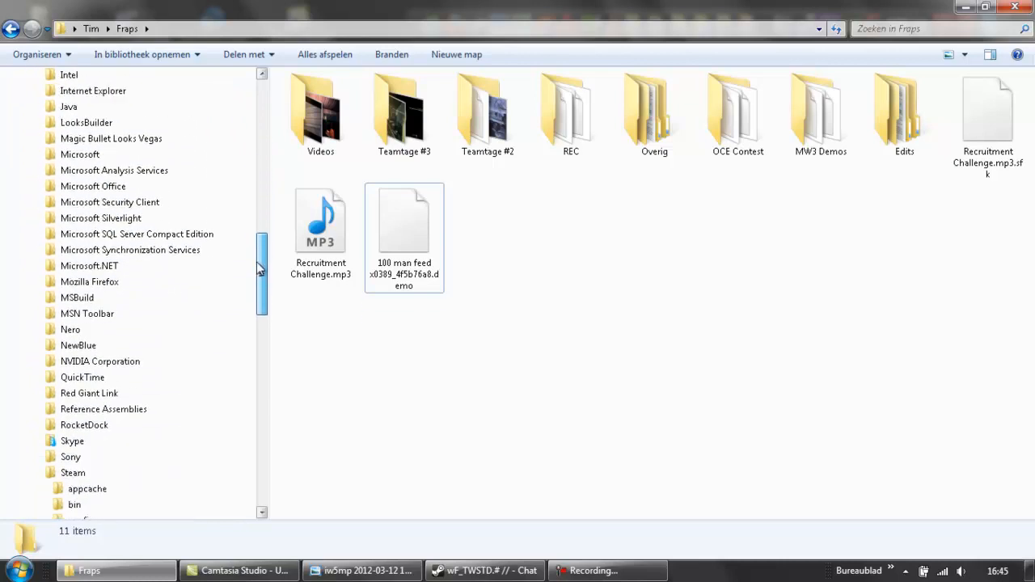
{"action": "scroll", "scroll_direction": "down", "scroll_amount": 3}
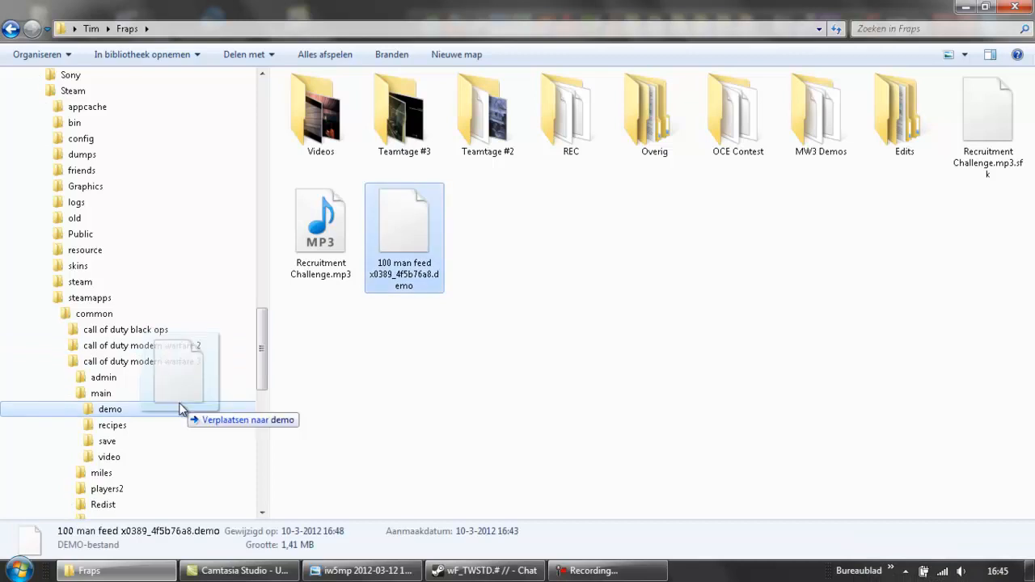
{"action": "left_click_drag", "start_coordinate": [403, 222], "coordinate": [109, 408]}
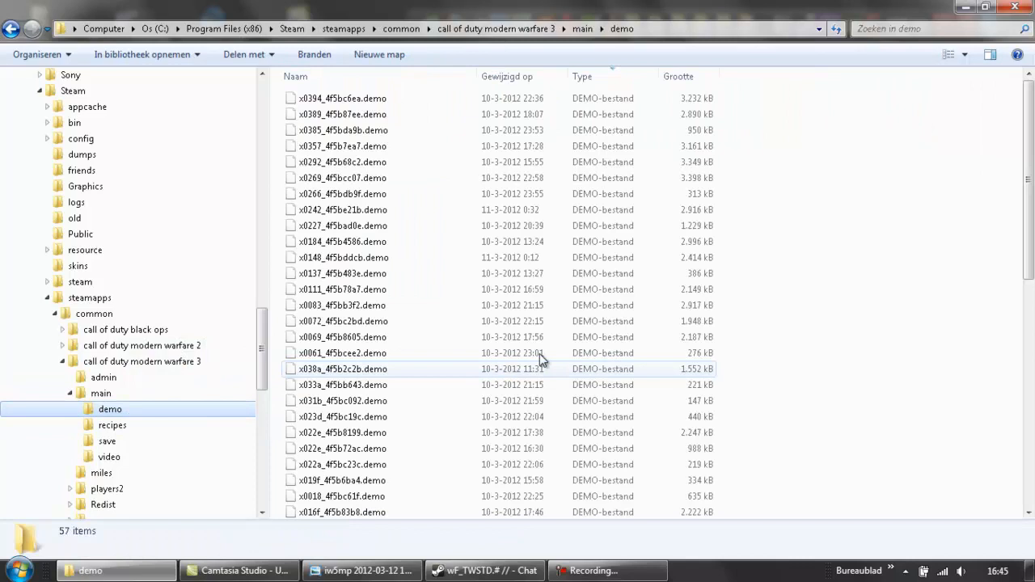
{"action": "scroll", "scroll_direction": "down", "scroll_amount": 3}
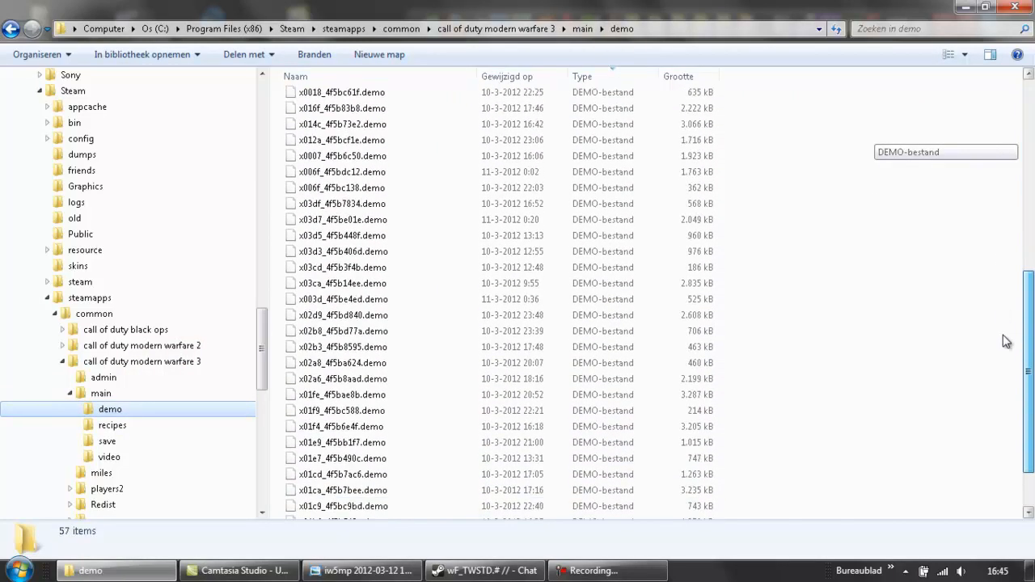
{"action": "scroll", "scroll_direction": "down", "scroll_amount": 3}
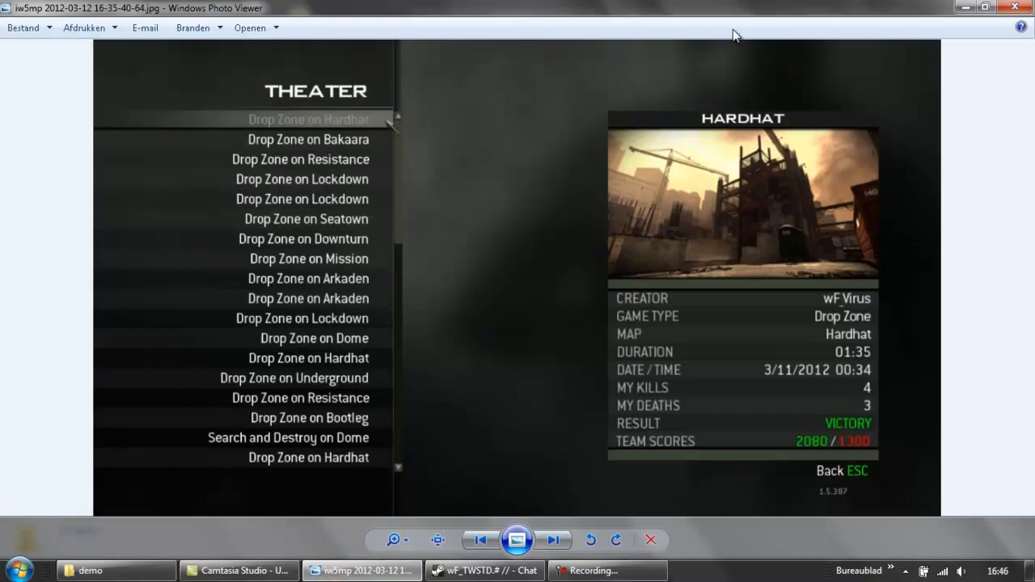
Step: Bring up the iw5mp Theater screenshot from the taskbar
{"action": "left_click", "coordinate": [89, 570]}
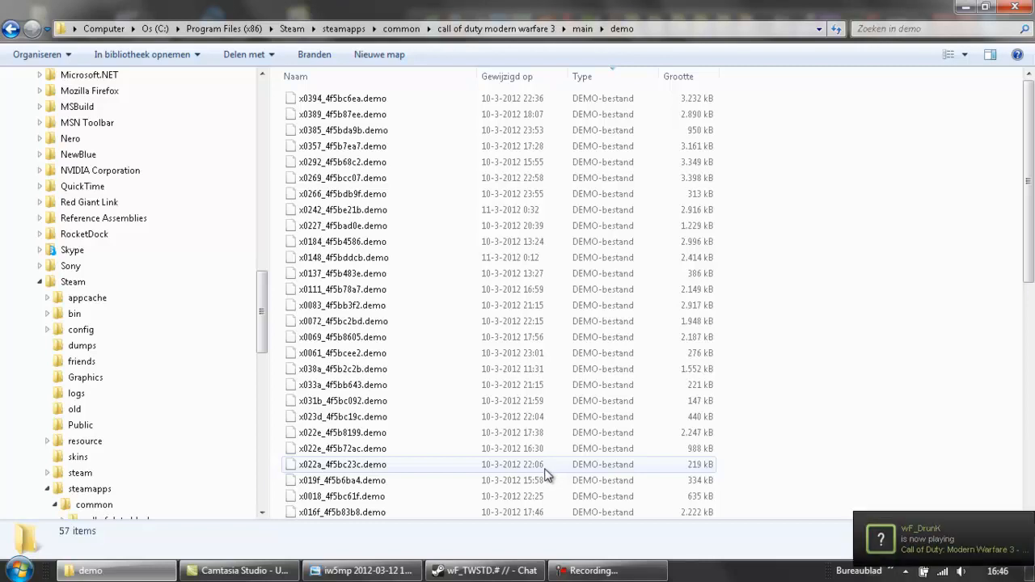
{"action": "mouse_move", "coordinate": [355, 464]}
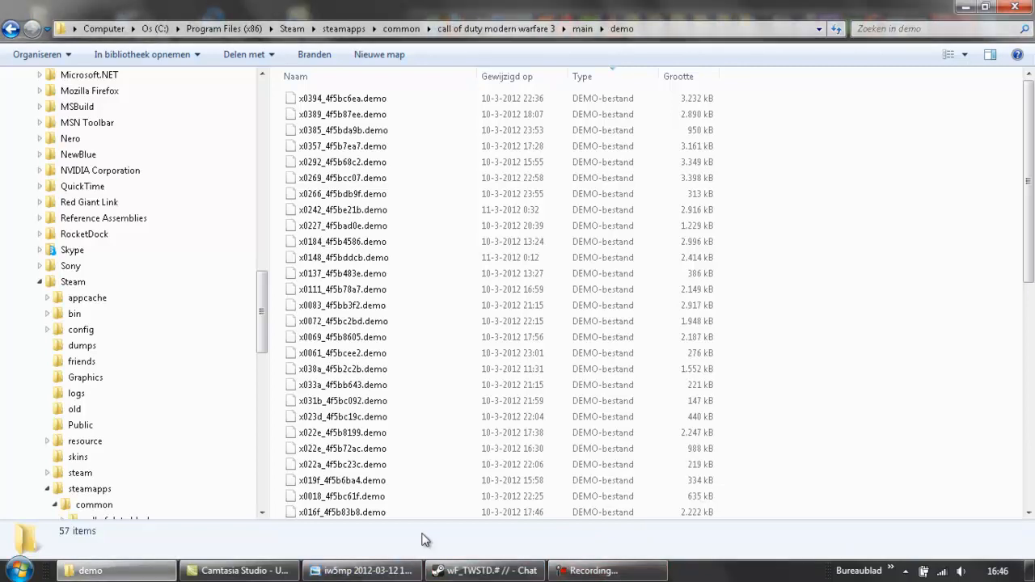
{"action": "mouse_move", "coordinate": [424, 537]}
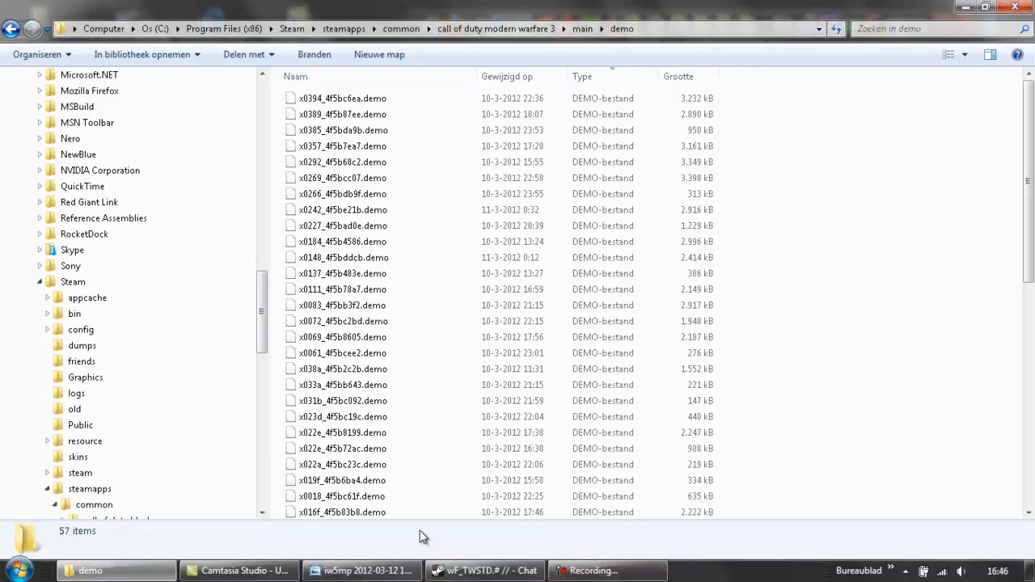